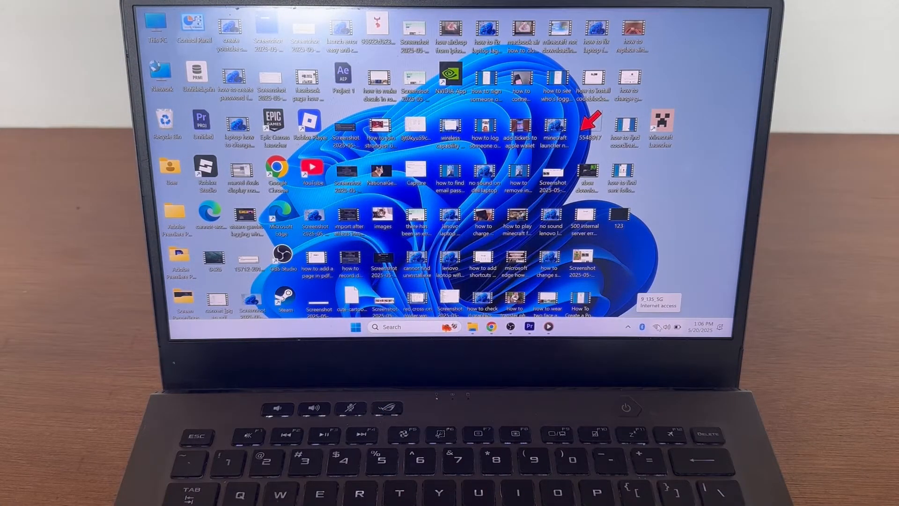
- Check from Quick Settings that the laptop is connected to the 9_135_5G Wi-Fi network
{"action": "left_click", "coordinate": [643, 327]}
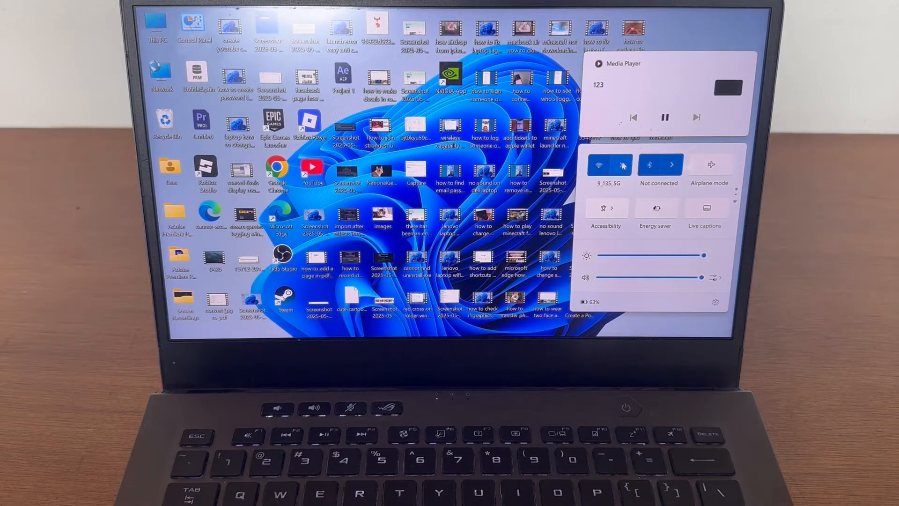
{"action": "left_click", "coordinate": [624, 166]}
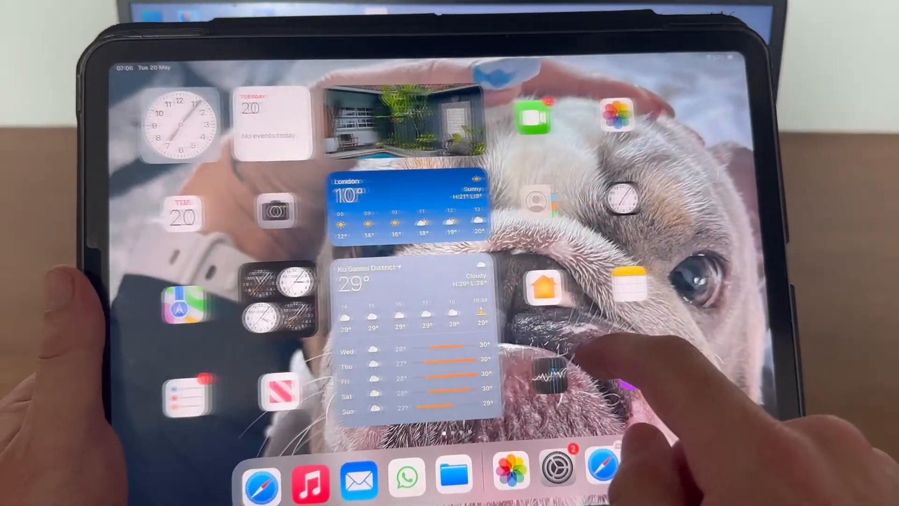
- Check in iPad Settings which Wi-Fi network the tablet is using
{"action": "left_click", "coordinate": [556, 478]}
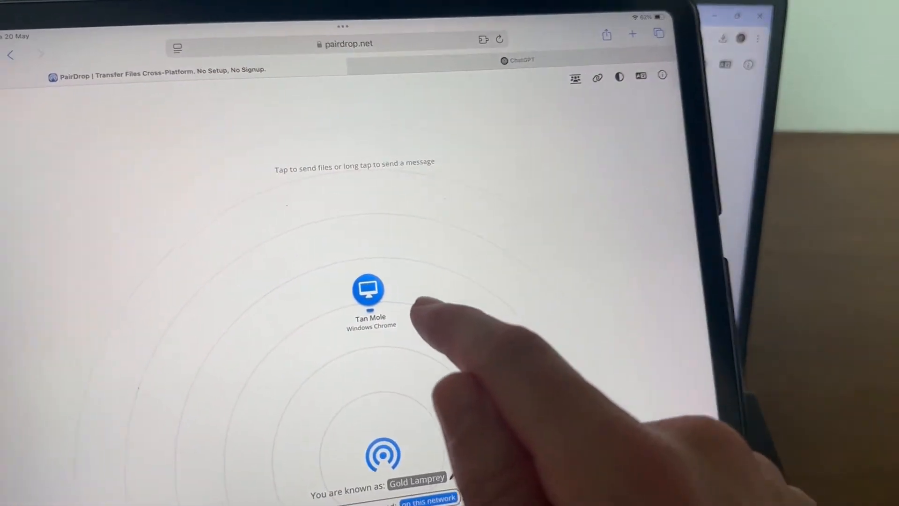
- Choose the laptop Tan Mole as the target and pick photos from the Photo Library to send
{"action": "left_click", "coordinate": [368, 294]}
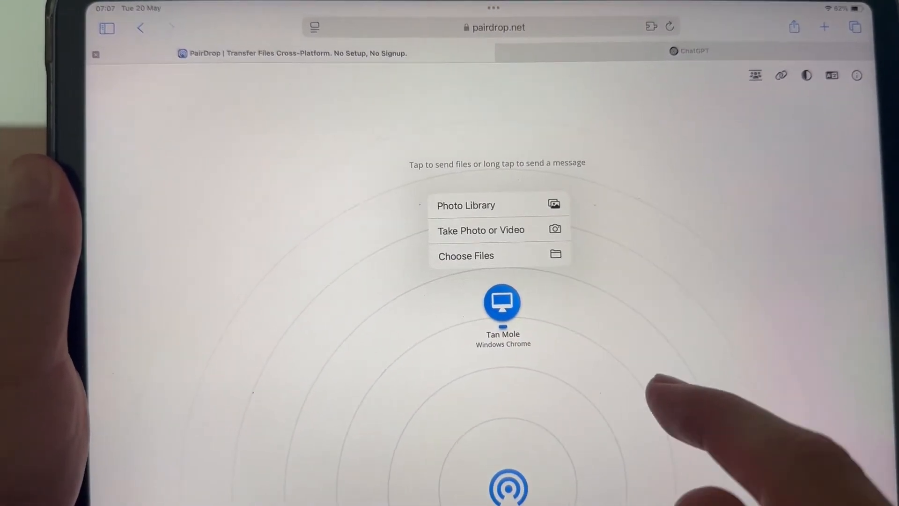
{"action": "left_click", "coordinate": [466, 205]}
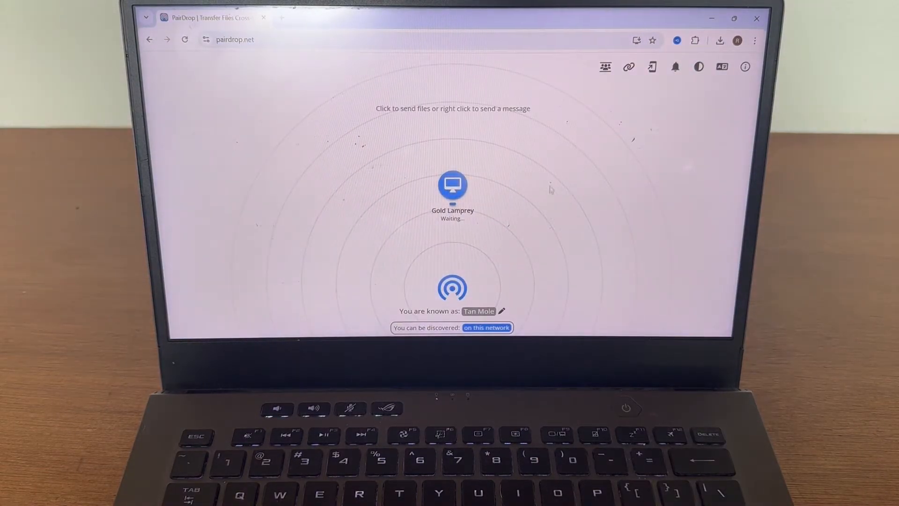
- Accept the transfer from Gold Lamprey and view Chrome's recent download history
{"action": "left_click", "coordinate": [453, 185]}
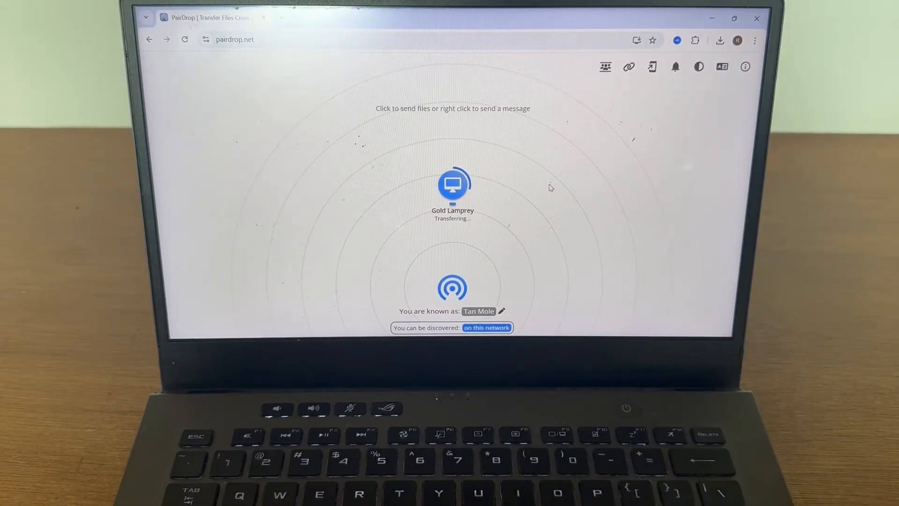
{"action": "mouse_move", "coordinate": [509, 198]}
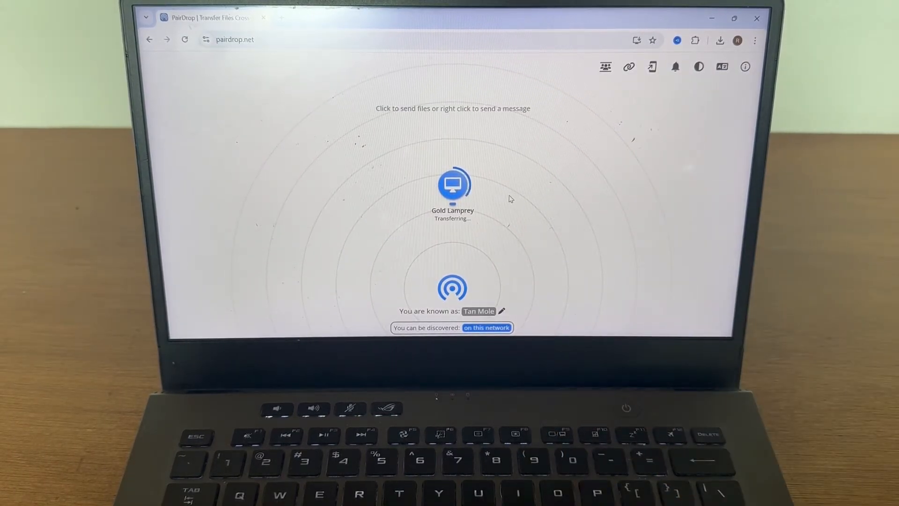
{"action": "left_click", "coordinate": [719, 40]}
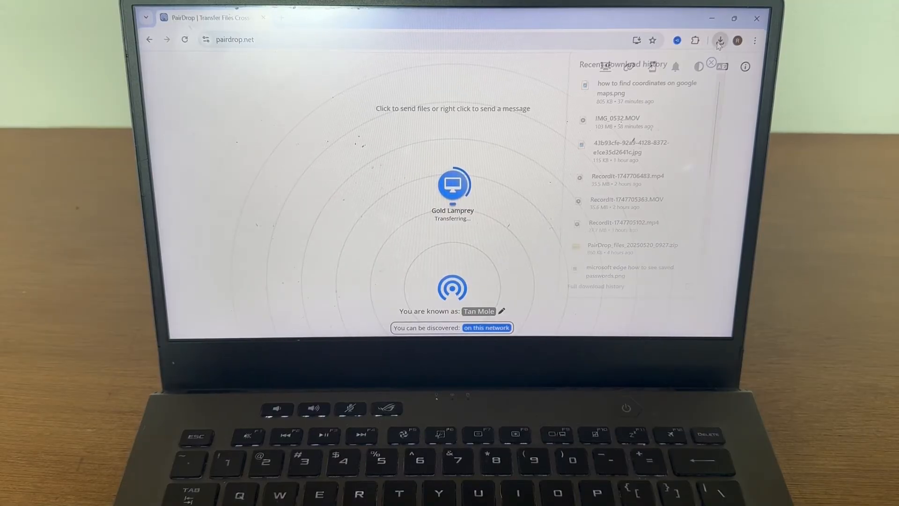